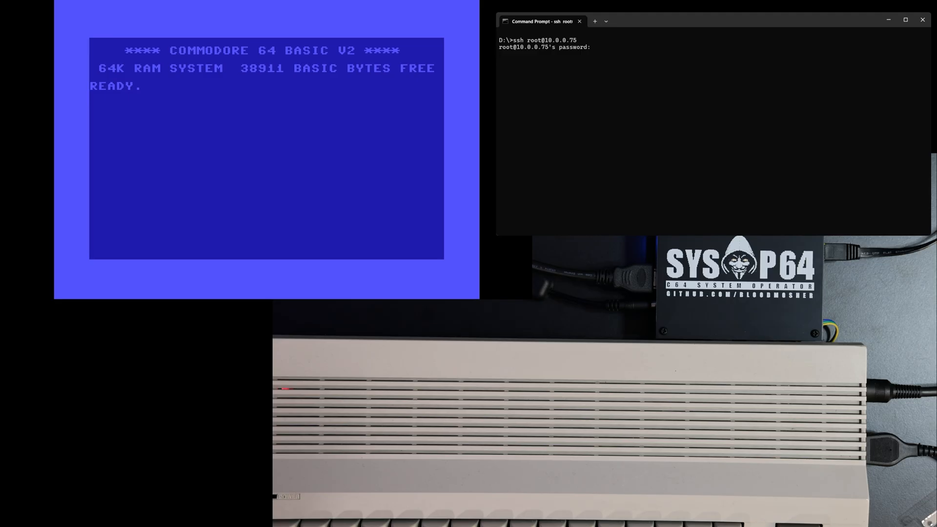
Log in with the root password and change into the code folder.
{"action": "key", "text": "Return"}
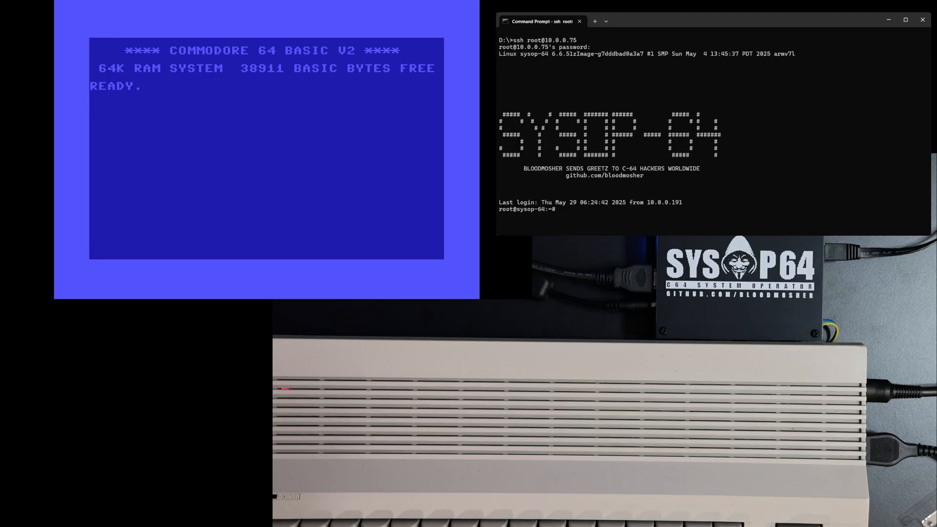
{"action": "type", "text": "cd code"}
{"action": "type", "text": "grid"}
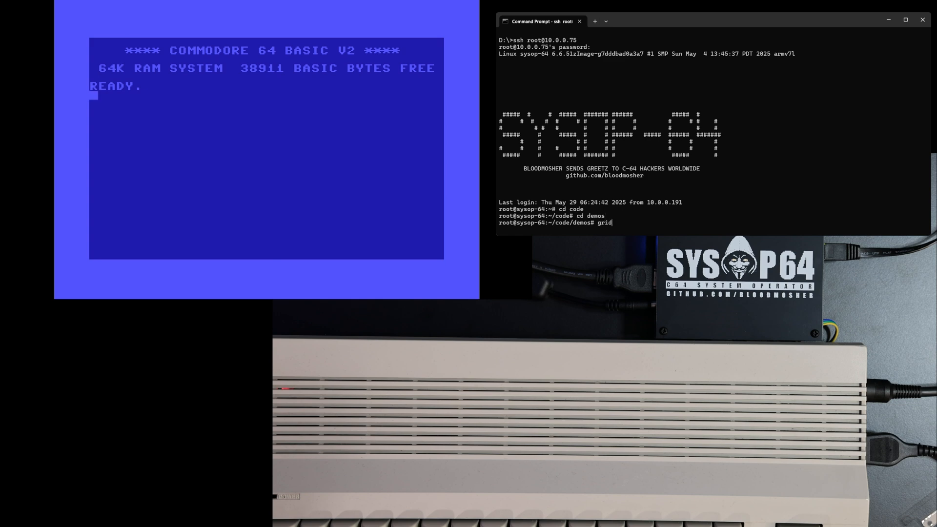
Run the grid overlay demo and stop it with Ctrl+C.
{"action": "key", "text": "Return"}
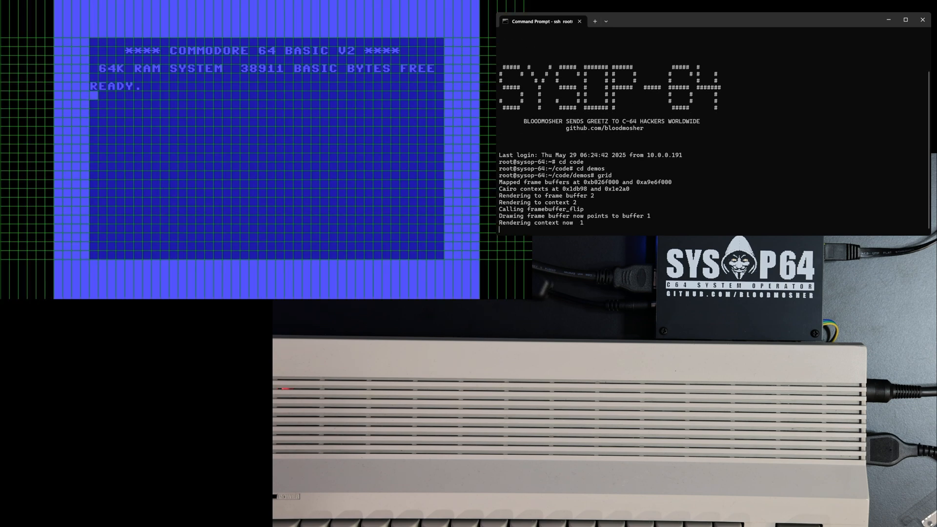
{"action": "key", "text": "ctrl+c"}
{"action": "type", "text": "cmd 15"}
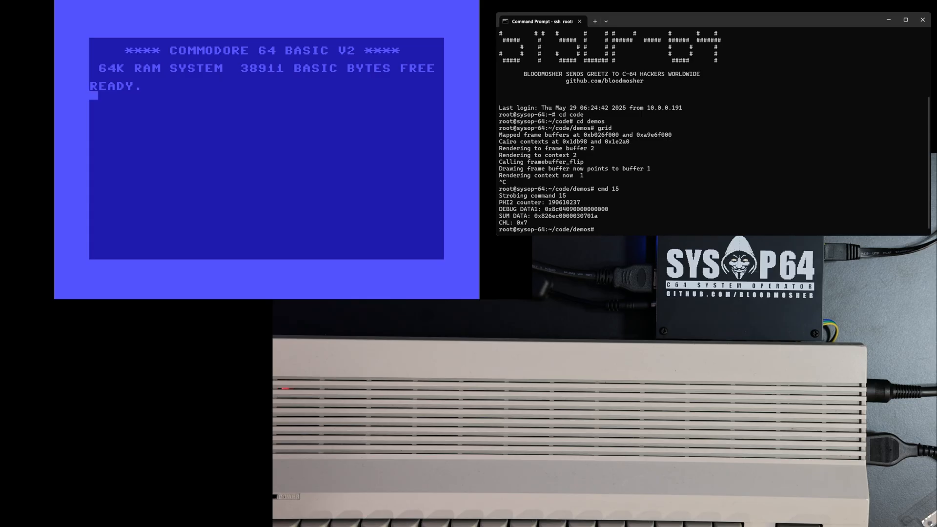
Launch the video playback demo with './' so it loads its frame files.
{"action": "type", "text": "."}
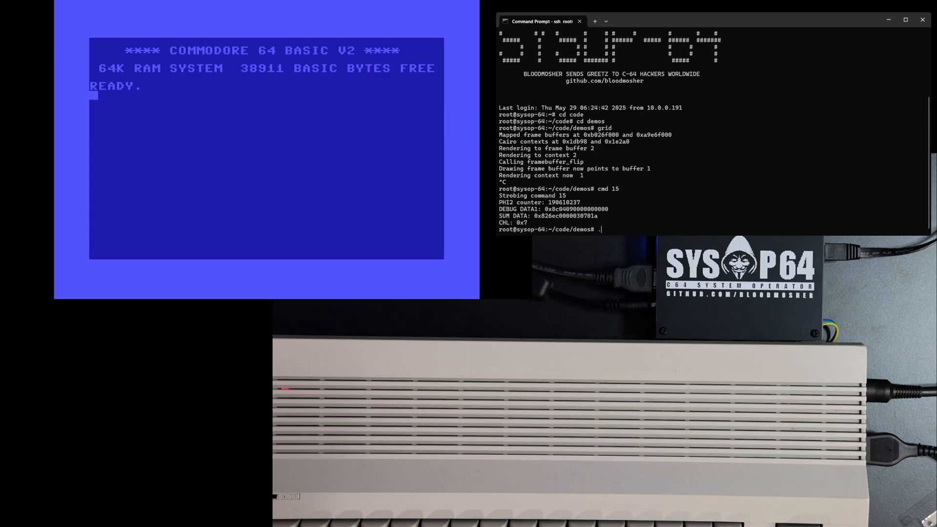
{"action": "type", "text": "/"}
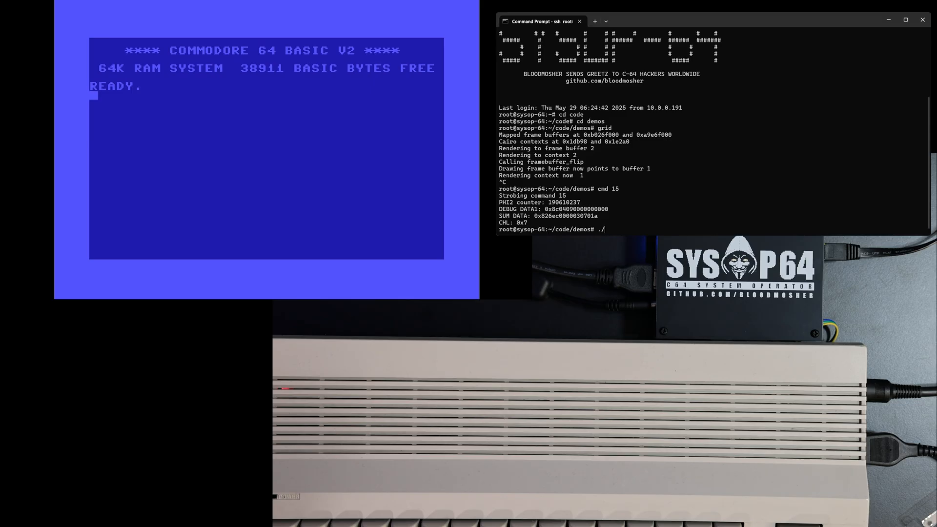
{"action": "key", "text": "Return"}
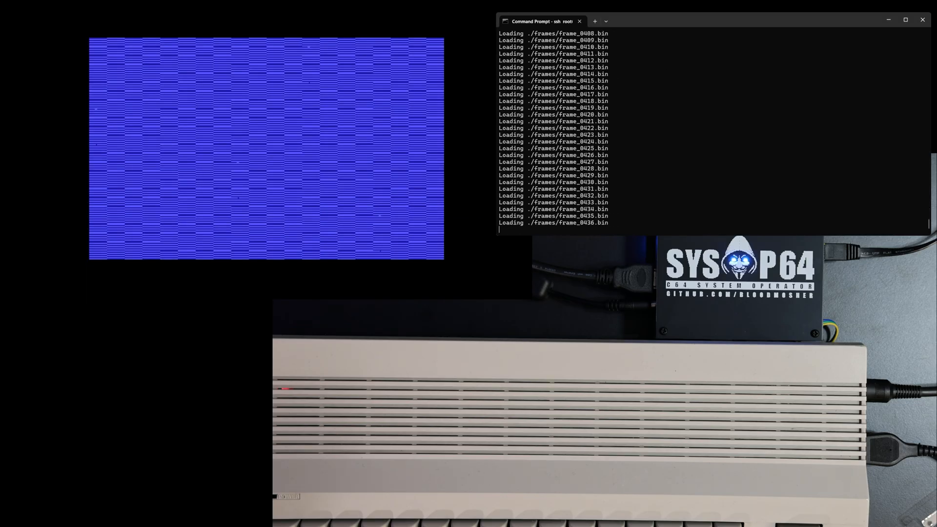